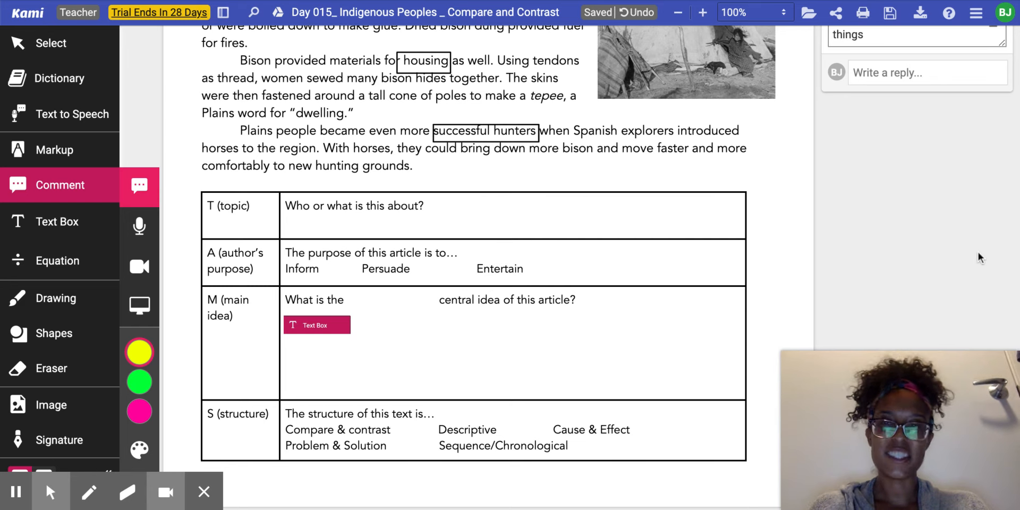
pyautogui.moveTo(797, 257)
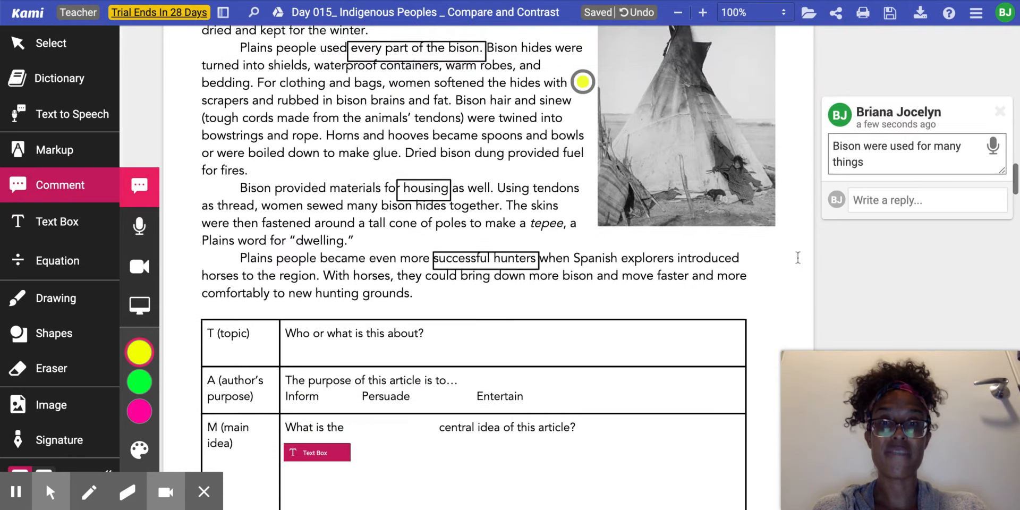
# Place a text box in the topic row reading 'Indigenous Peoples of the Great Plains'.
pyautogui.click(423, 188)
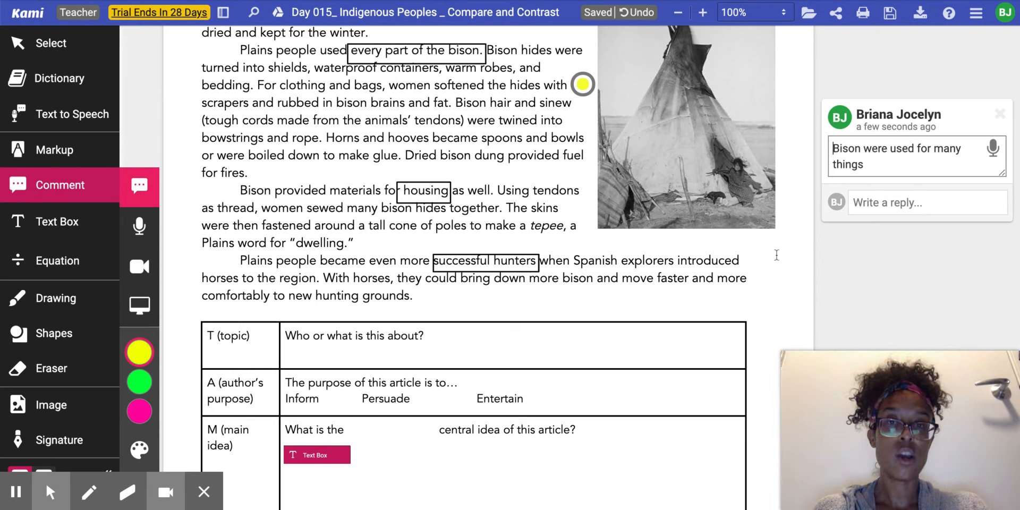
pyautogui.scroll(3)
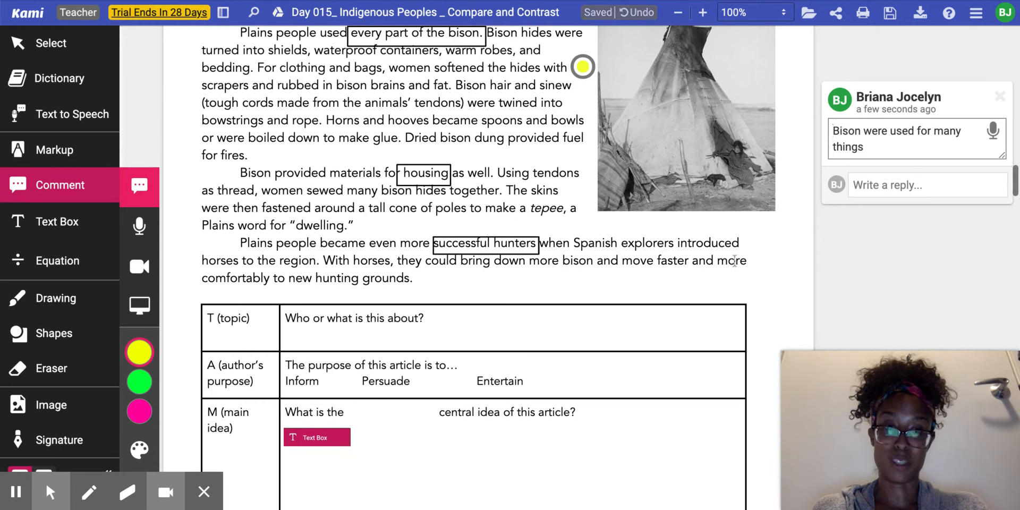
pyautogui.scroll(-3)
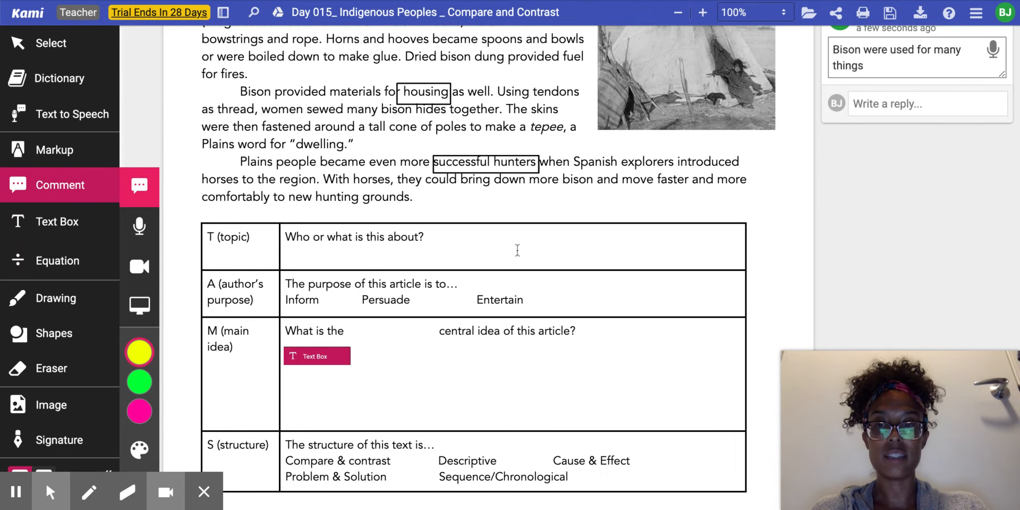
pyautogui.click(58, 221)
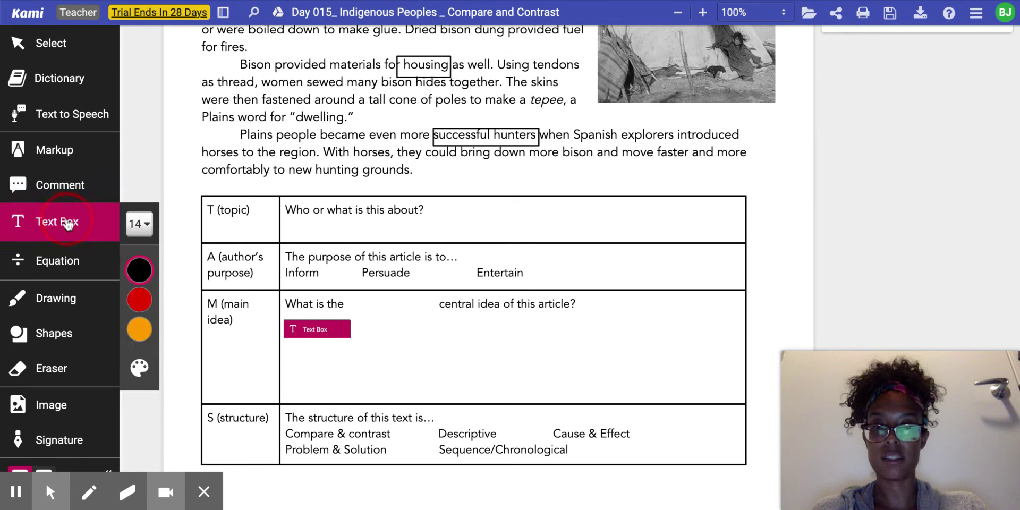
pyautogui.click(445, 214)
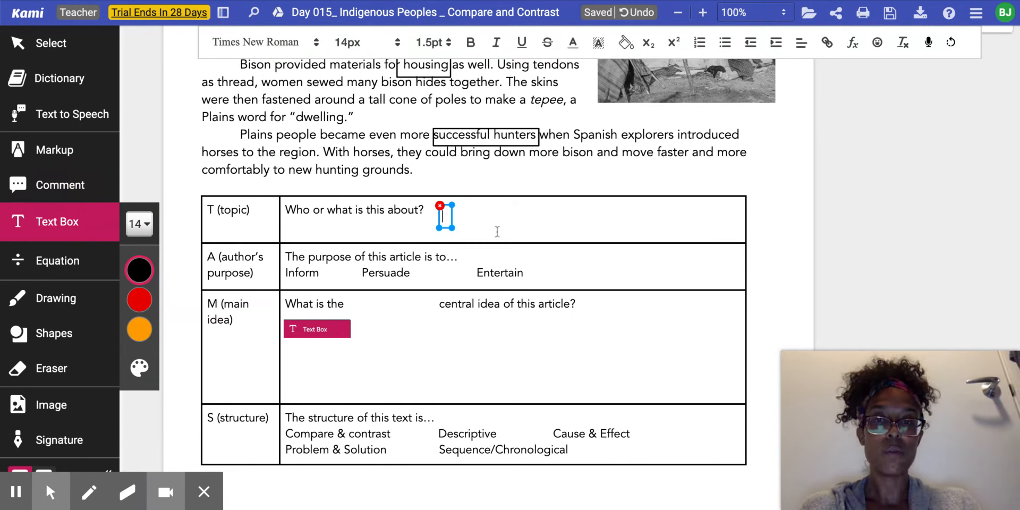
pyautogui.moveTo(498, 235)
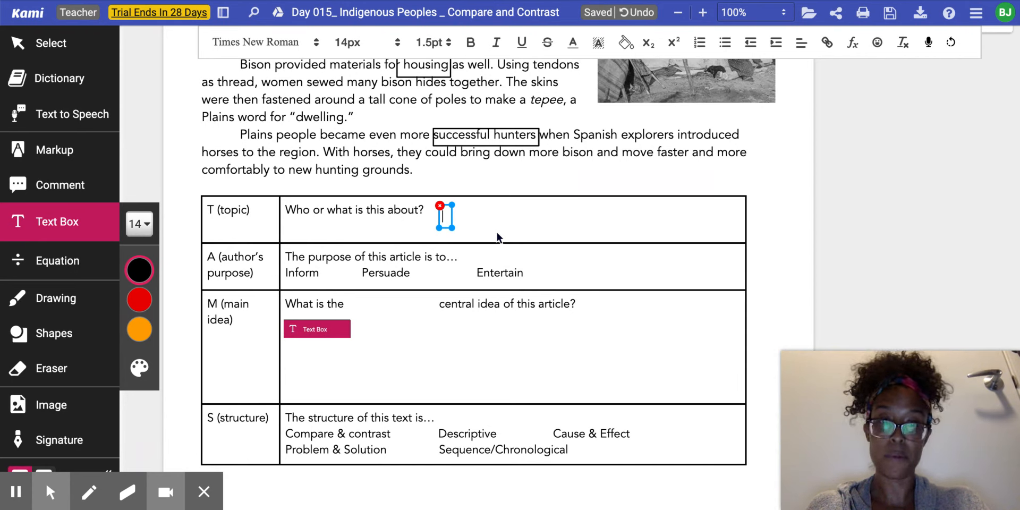
pyautogui.write('Indigenous P')
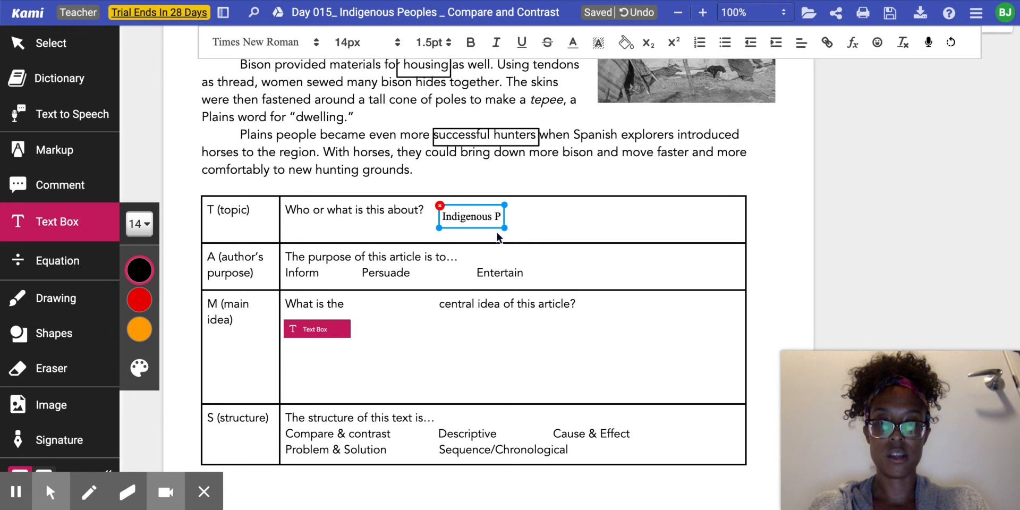
pyautogui.write('eoples of the G')
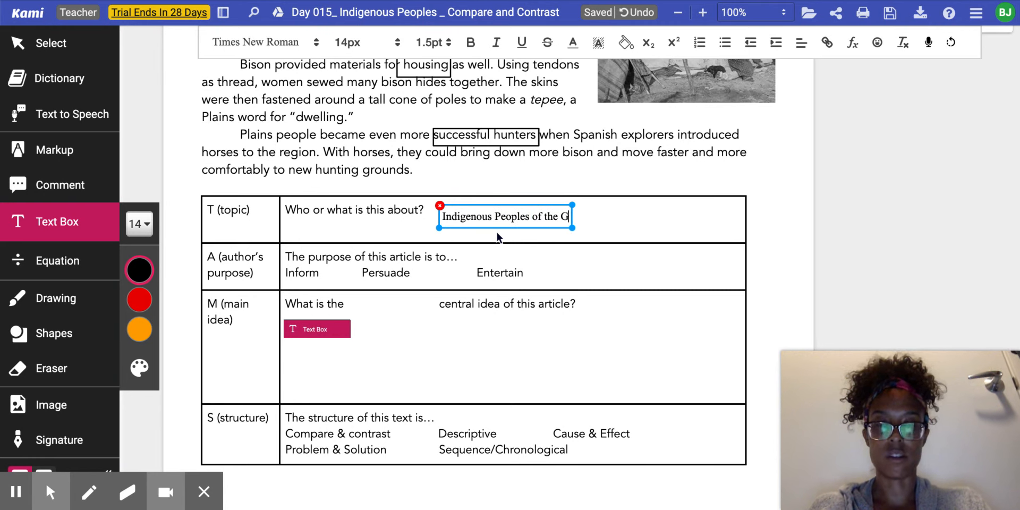
pyautogui.write('reat')
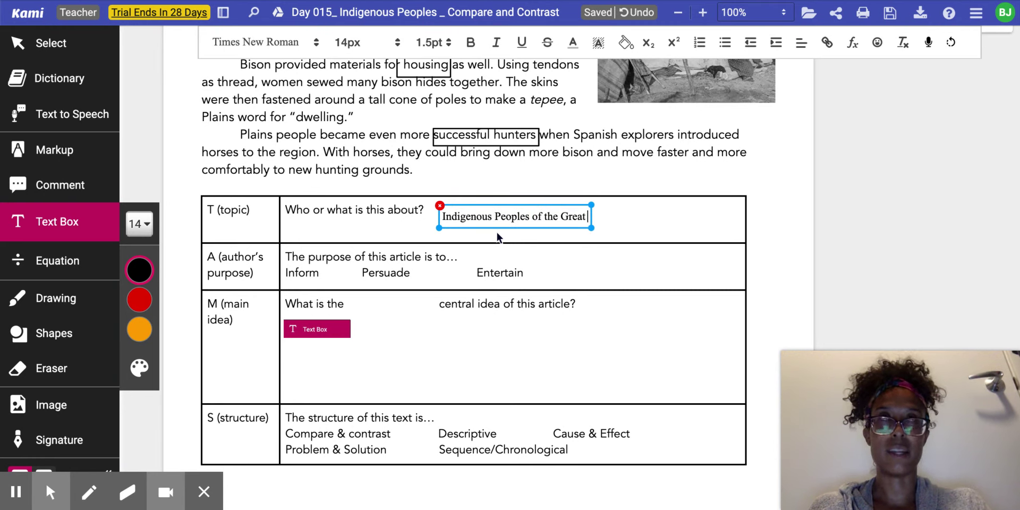
pyautogui.write('Pla')
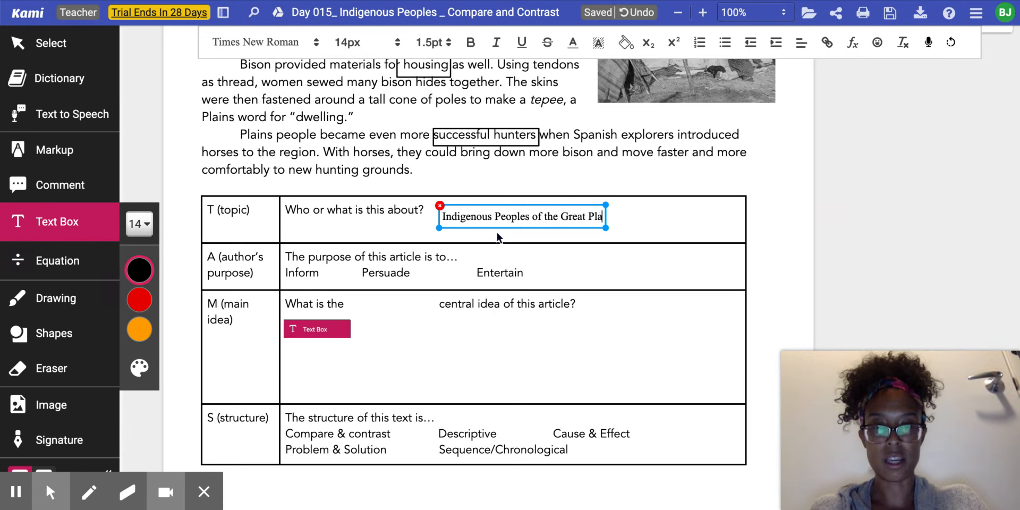
pyautogui.write('ins')
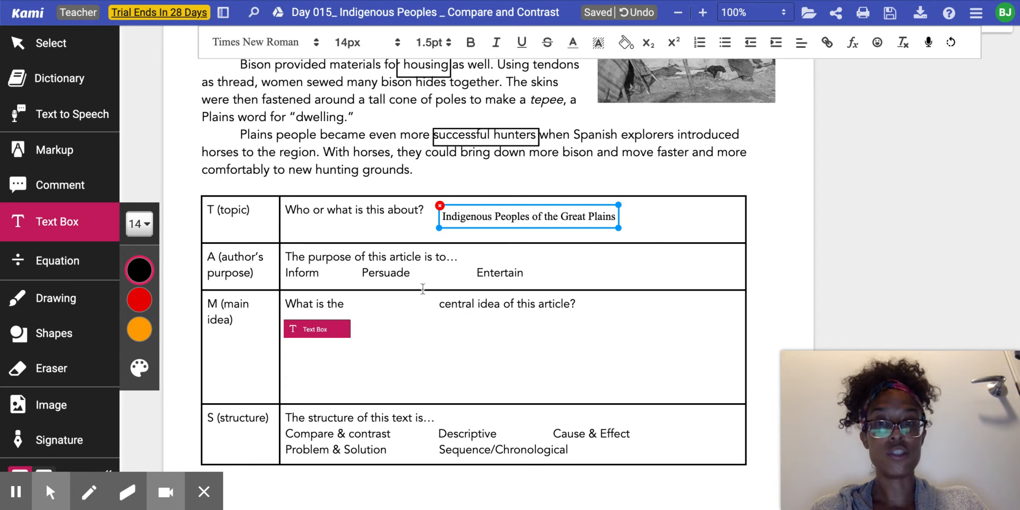
pyautogui.moveTo(89, 252)
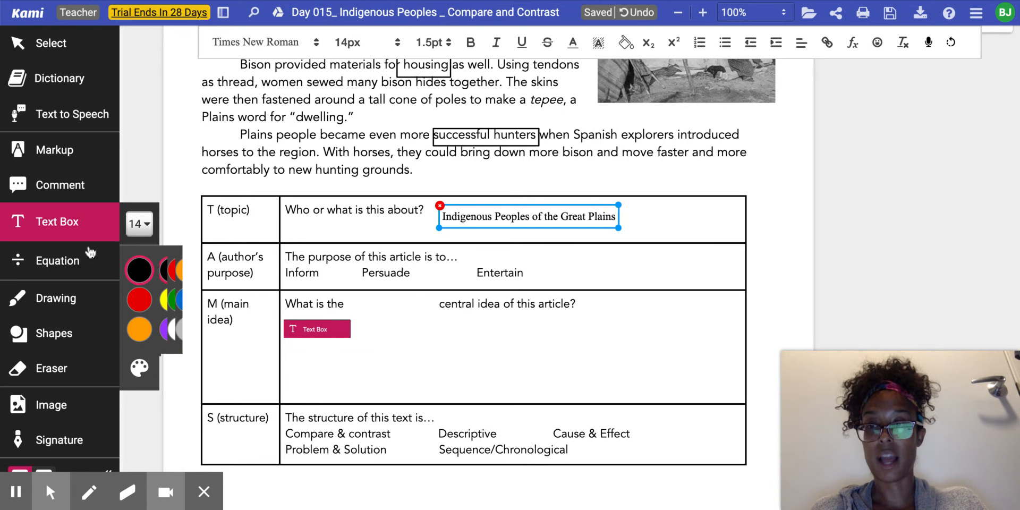
# Choose the circle shape tool for marking 'Inform' in the author's purpose row.
pyautogui.click(54, 333)
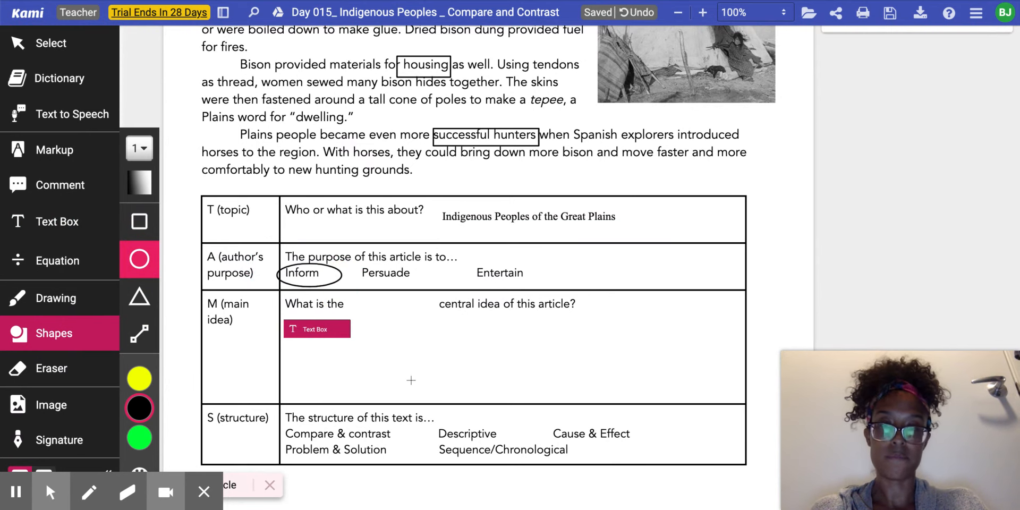
pyautogui.moveTo(467, 408)
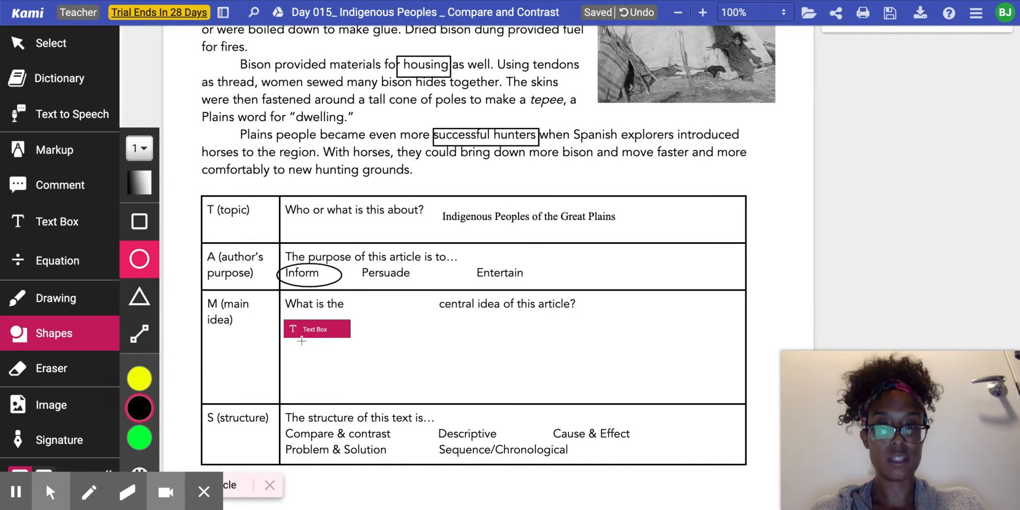
pyautogui.moveTo(535, 251)
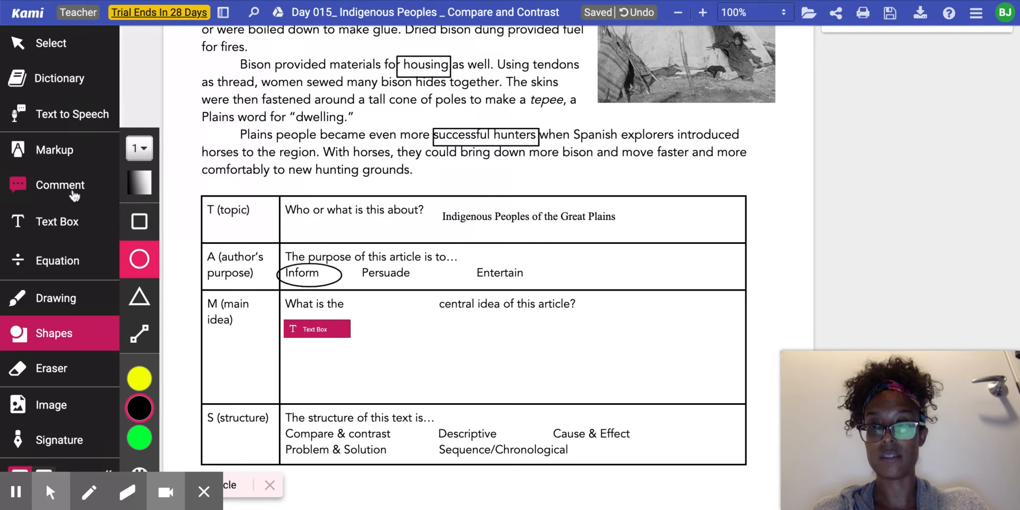
# Select the Comment tool and scroll down past the bison passage to the TAMS table.
pyautogui.click(60, 184)
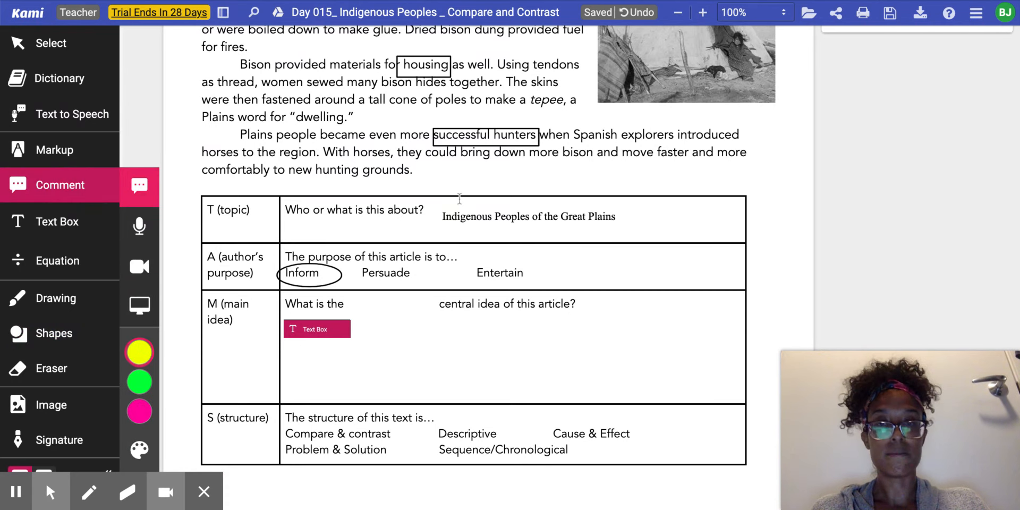
pyautogui.scroll(3)
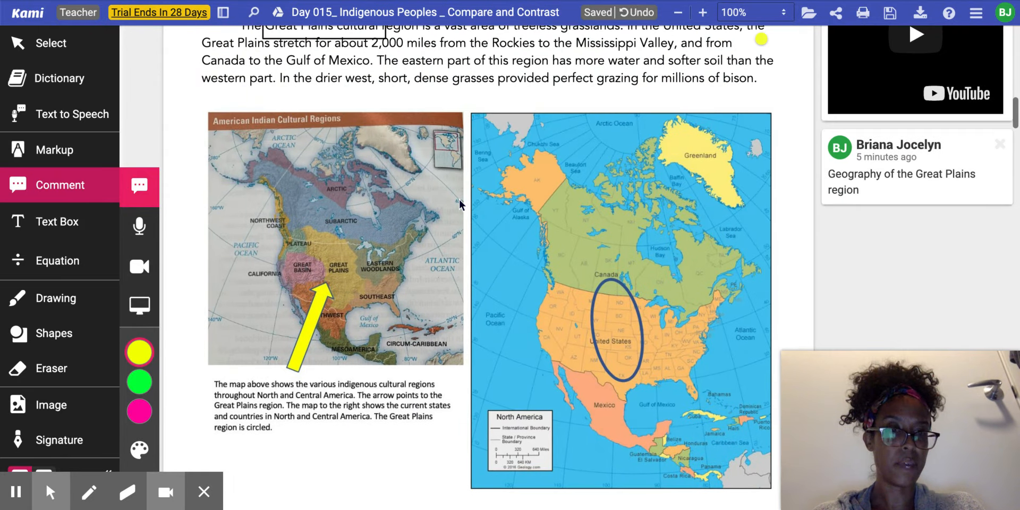
pyautogui.scroll(3)
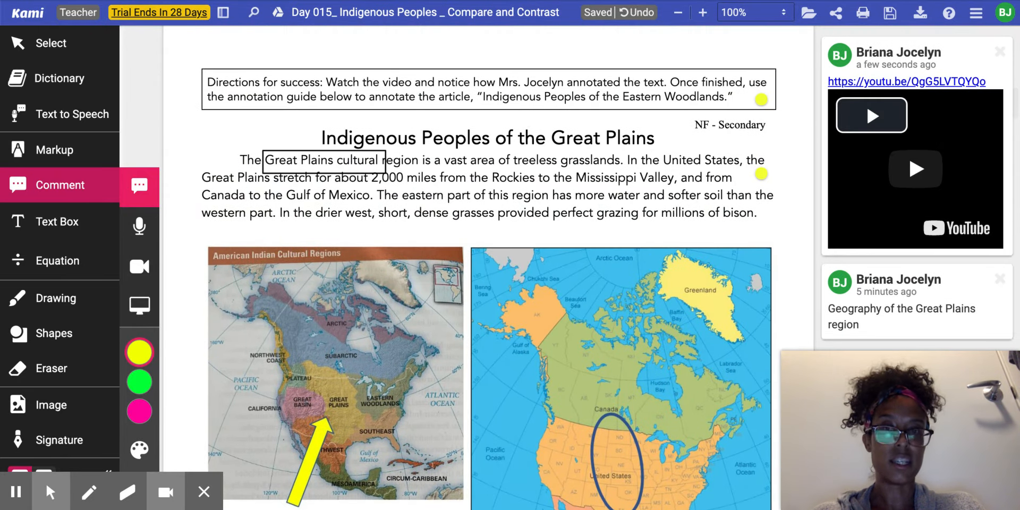
pyautogui.scroll(-3)
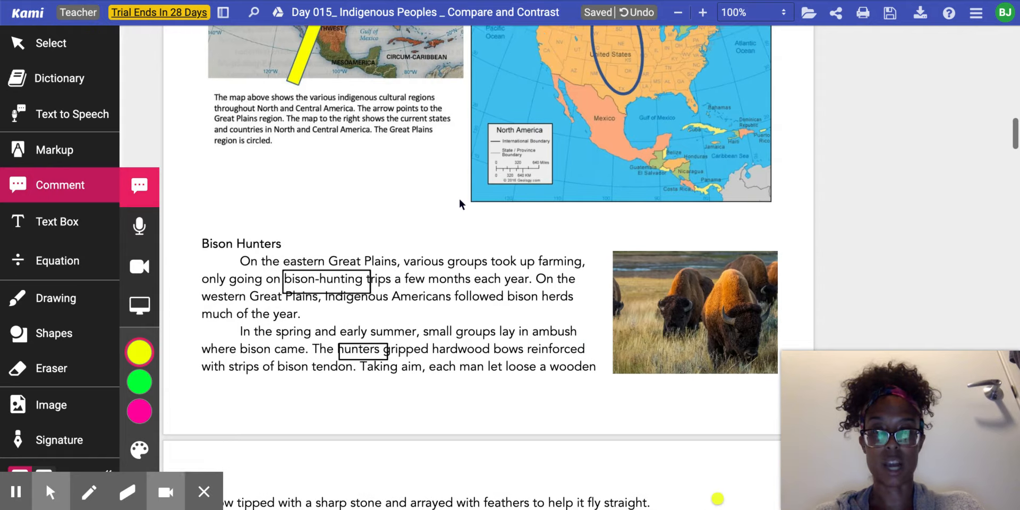
pyautogui.scroll(-3)
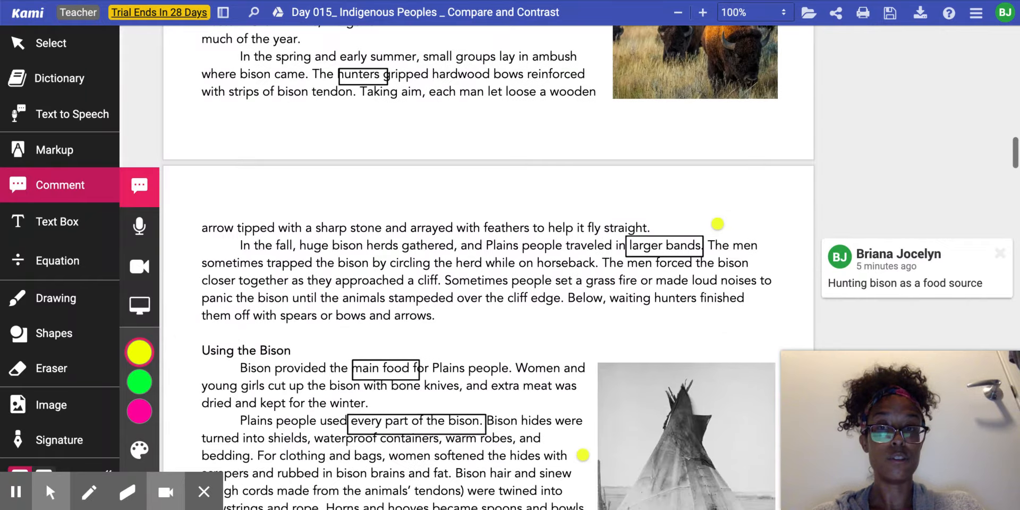
pyautogui.scroll(-3)
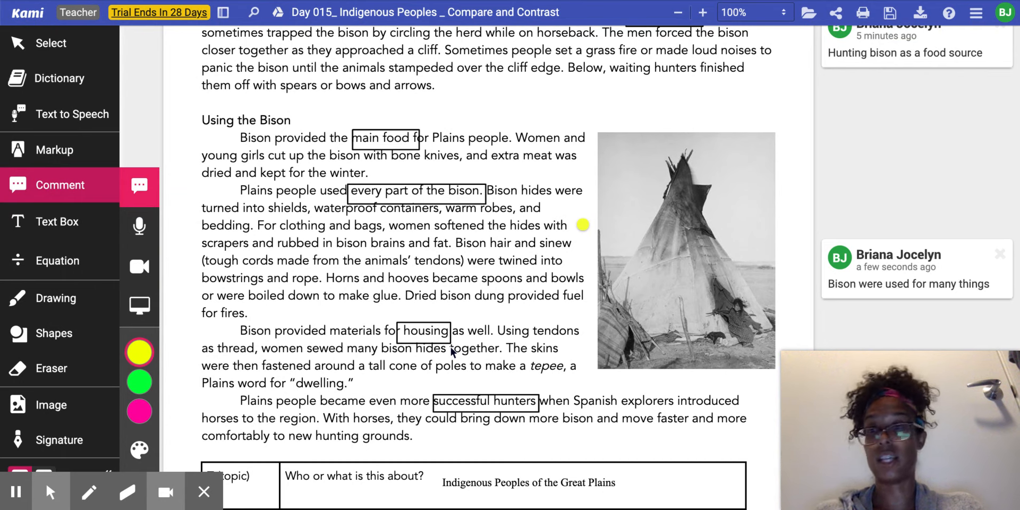
pyautogui.scroll(-3)
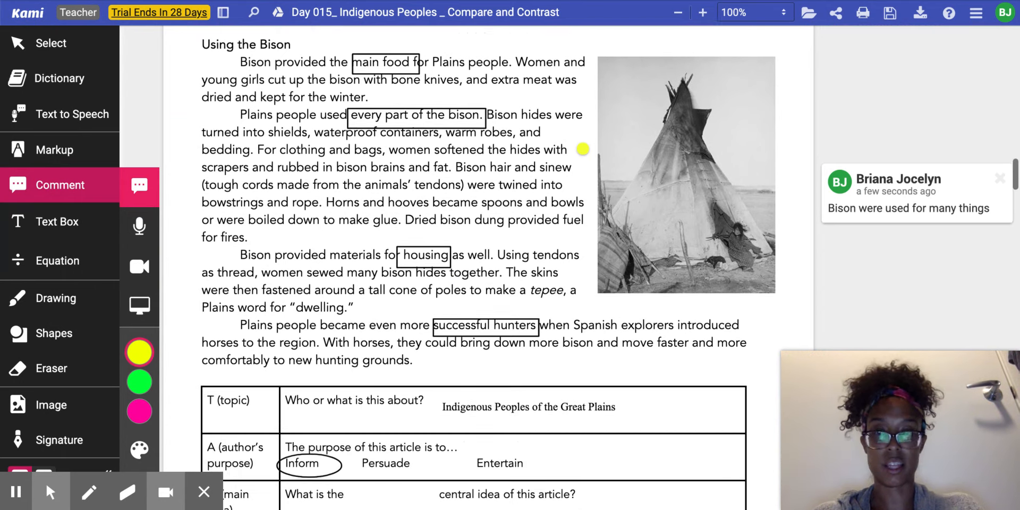
pyautogui.scroll(-3)
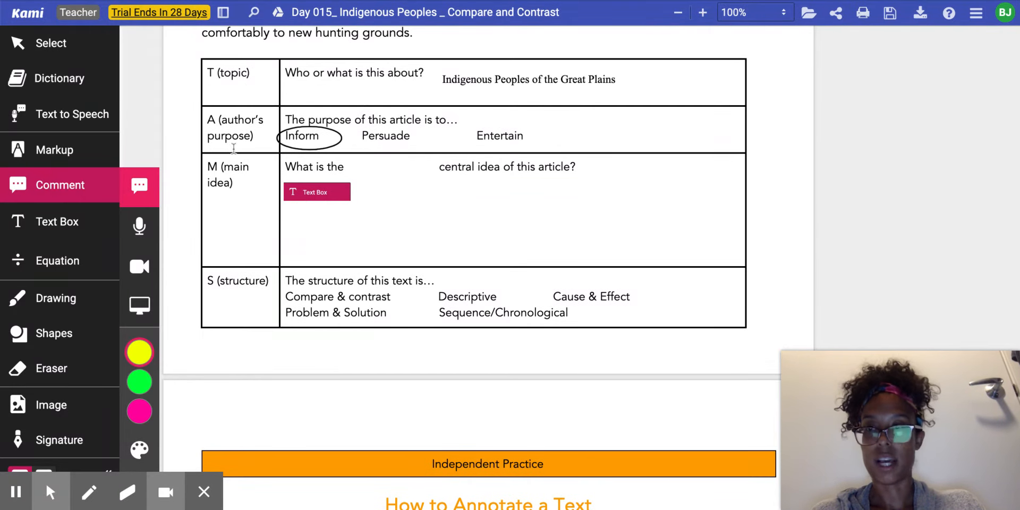
# Type 'The Indigenous Peoples of the Great Plains used bison…housing.' and narrow the box to fit.
pyautogui.click(57, 221)
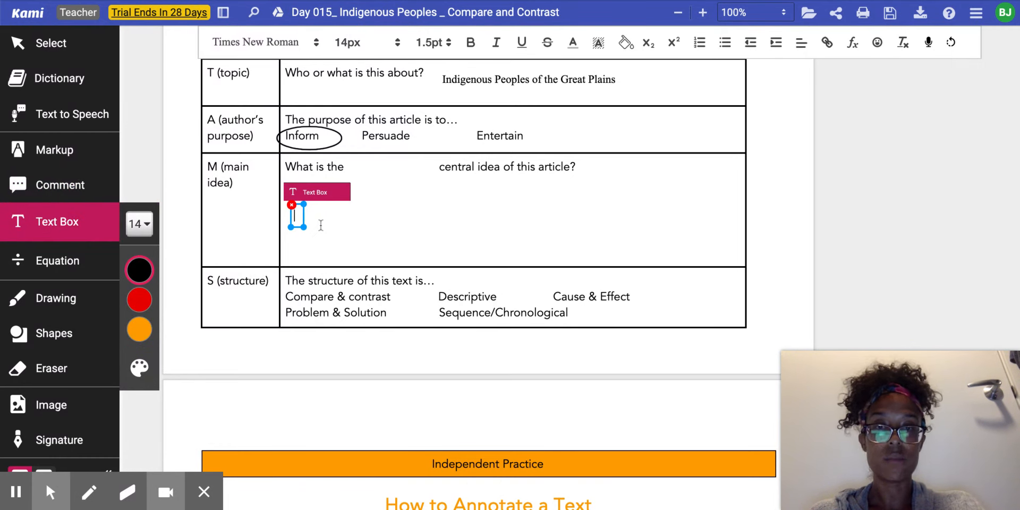
pyautogui.write('The')
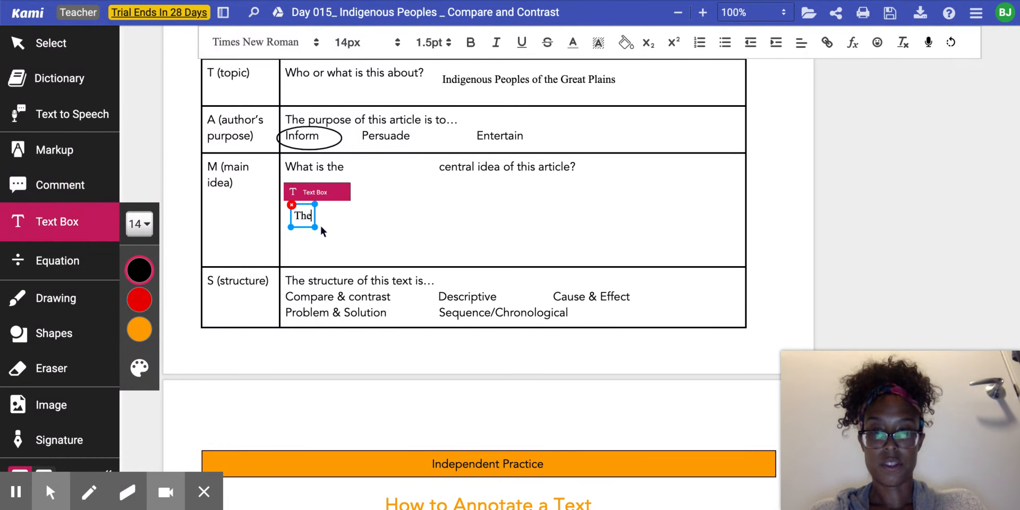
pyautogui.write('Ind')
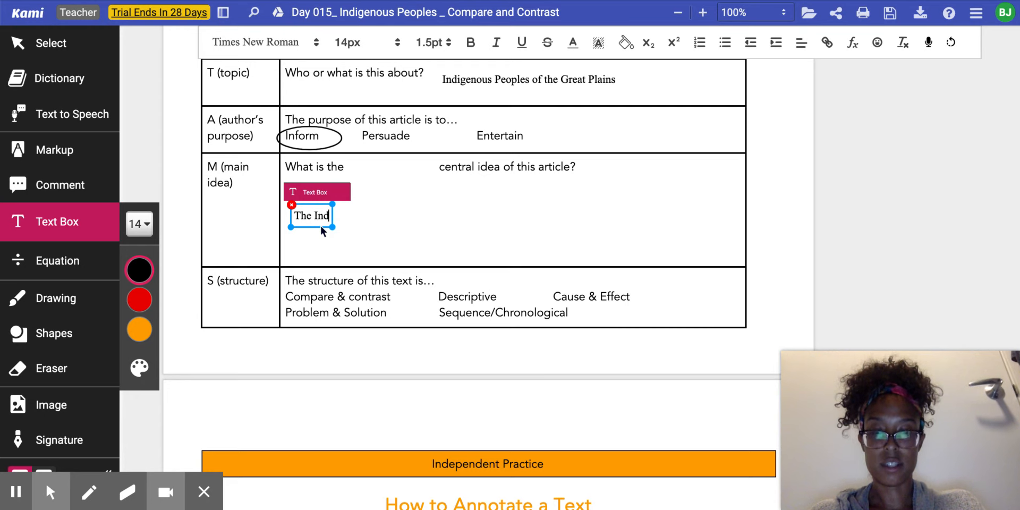
pyautogui.write('Indigenous Peoples of t')
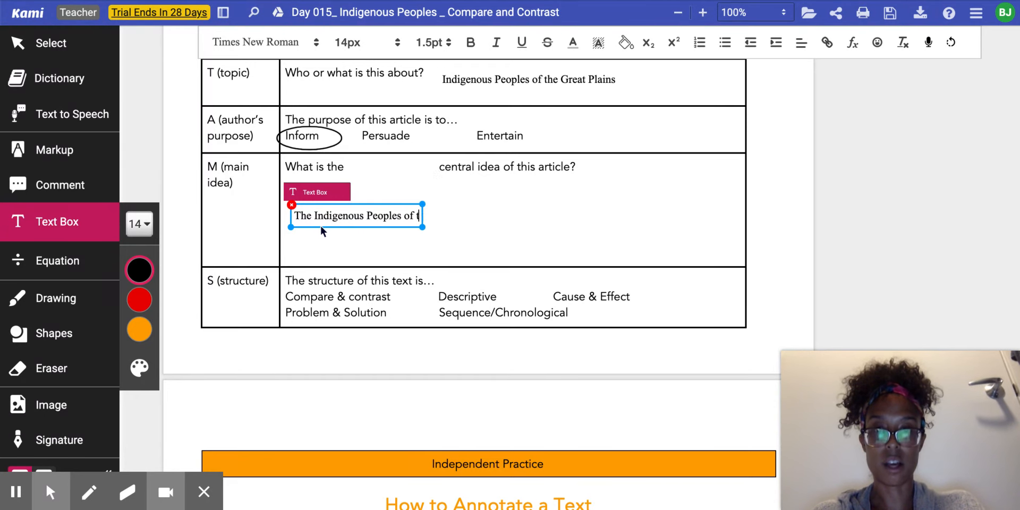
pyautogui.write('the Great Plains')
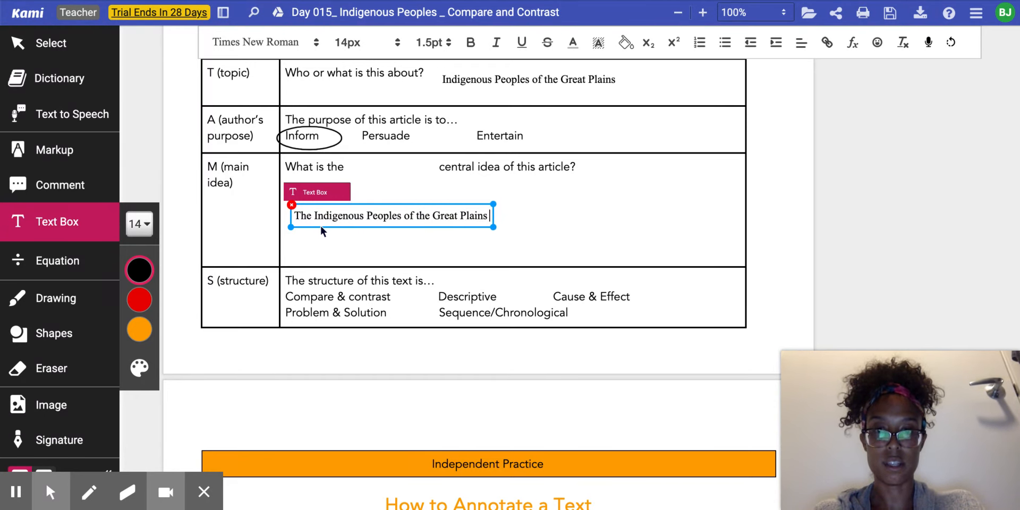
pyautogui.write('used bison')
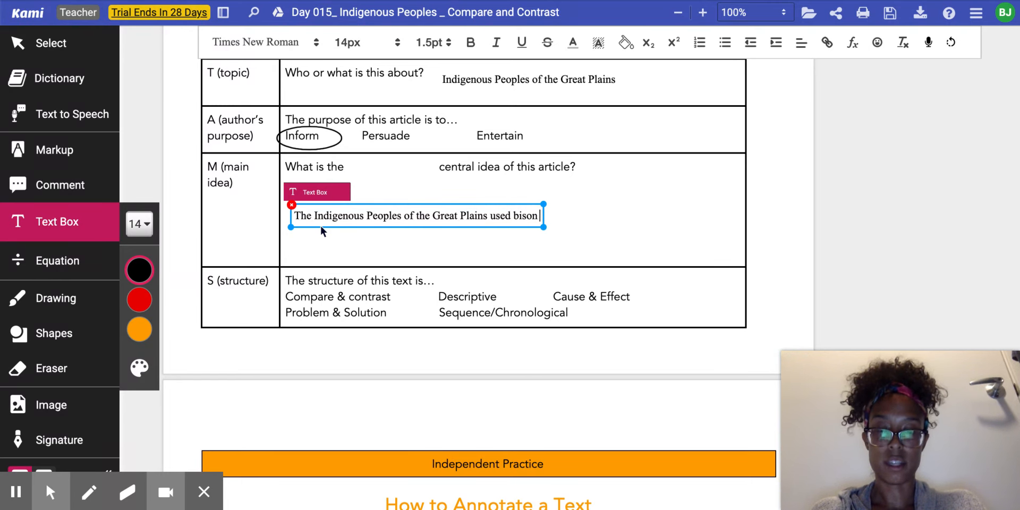
pyautogui.write('for many')
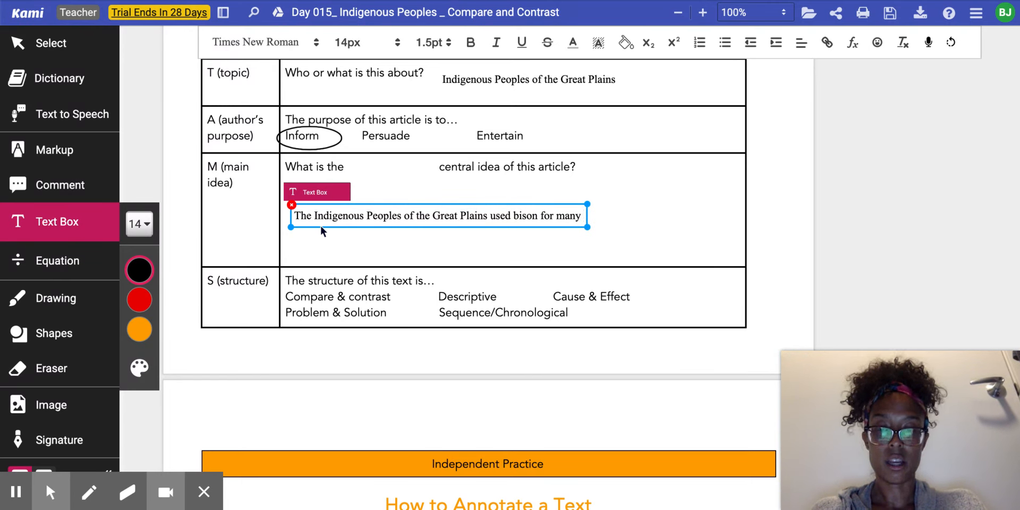
pyautogui.write('important')
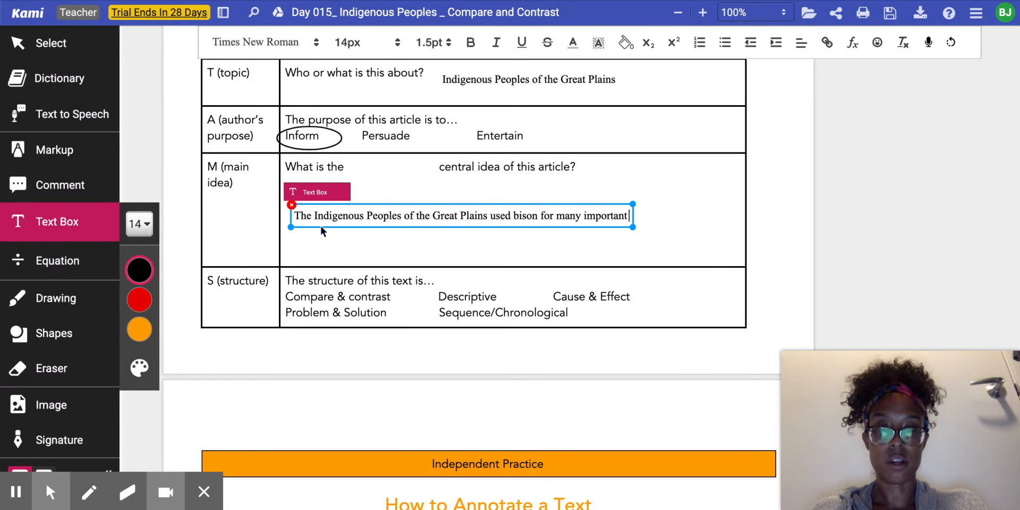
pyautogui.write('parts of their')
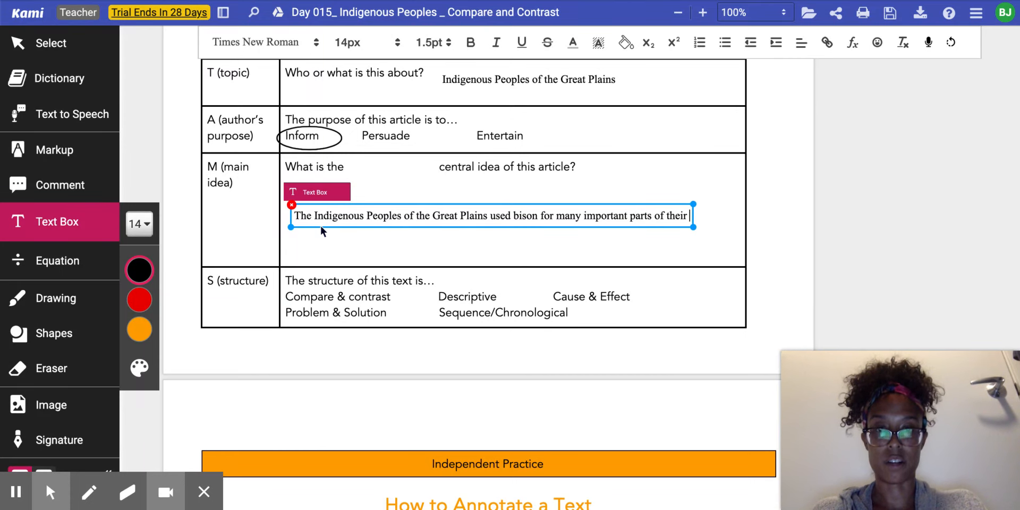
pyautogui.write('life, from food, to clothes,')
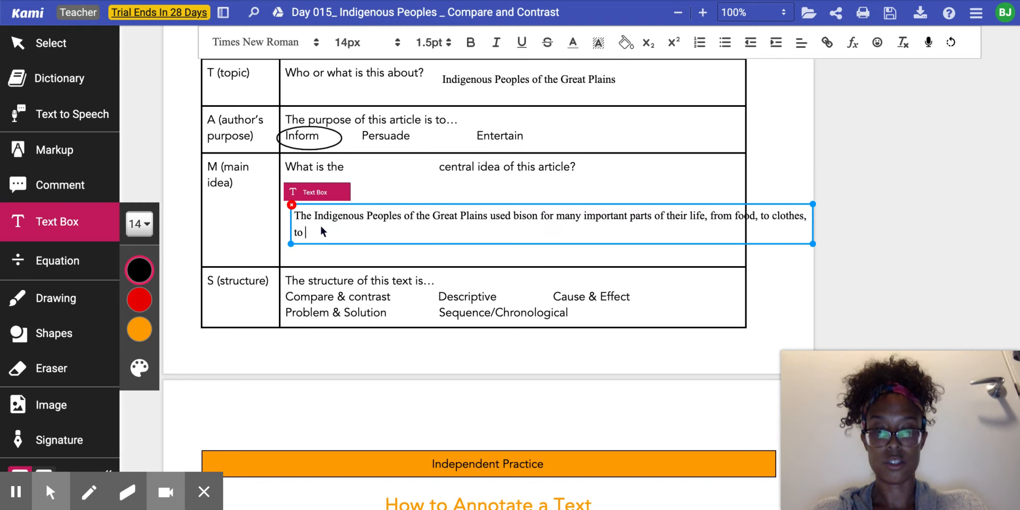
pyautogui.write('housing.')
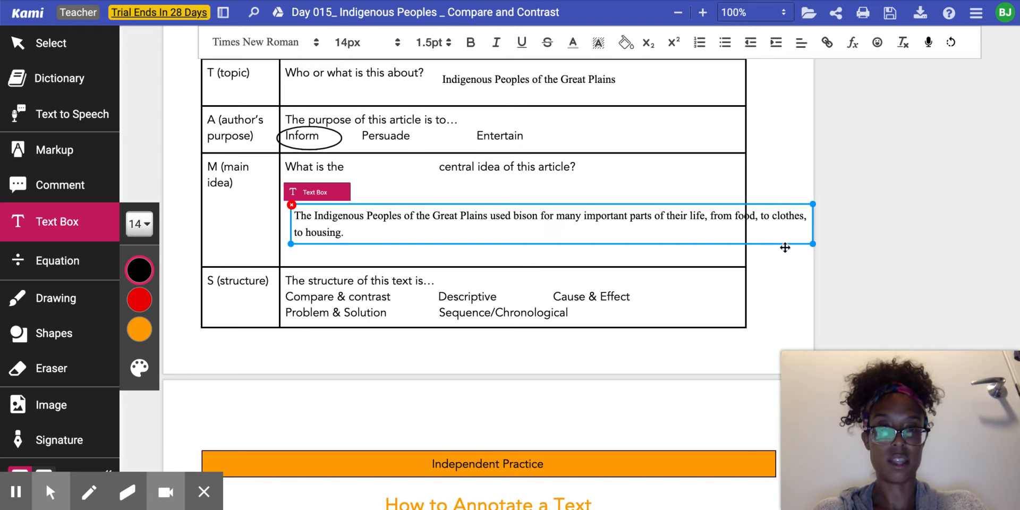
pyautogui.moveTo(812, 244); pyautogui.dragTo(727, 244)
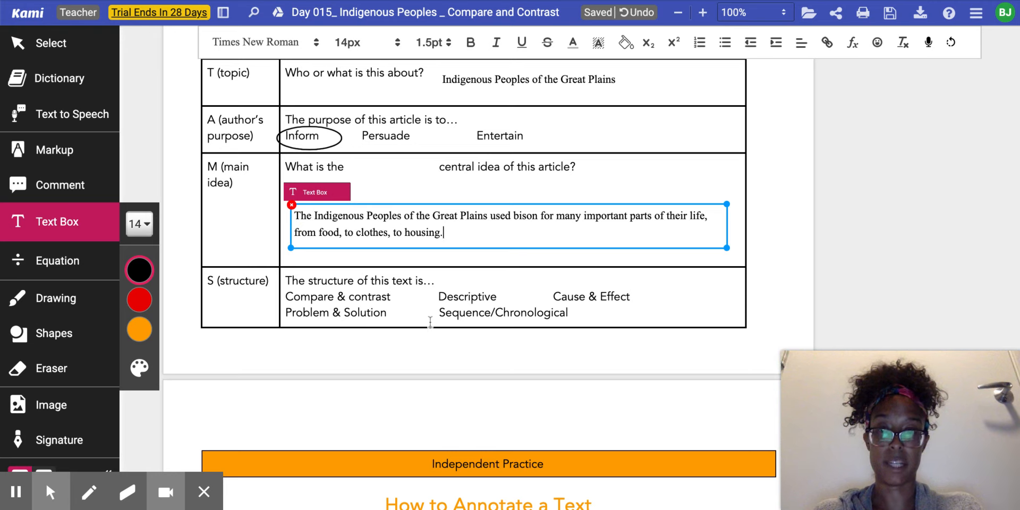
pyautogui.moveTo(335, 307)
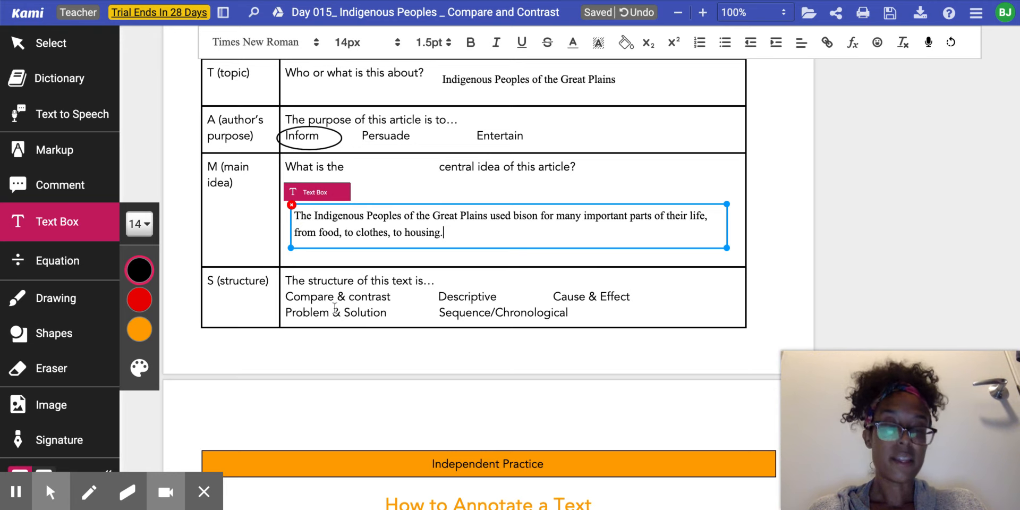
pyautogui.moveTo(473, 304)
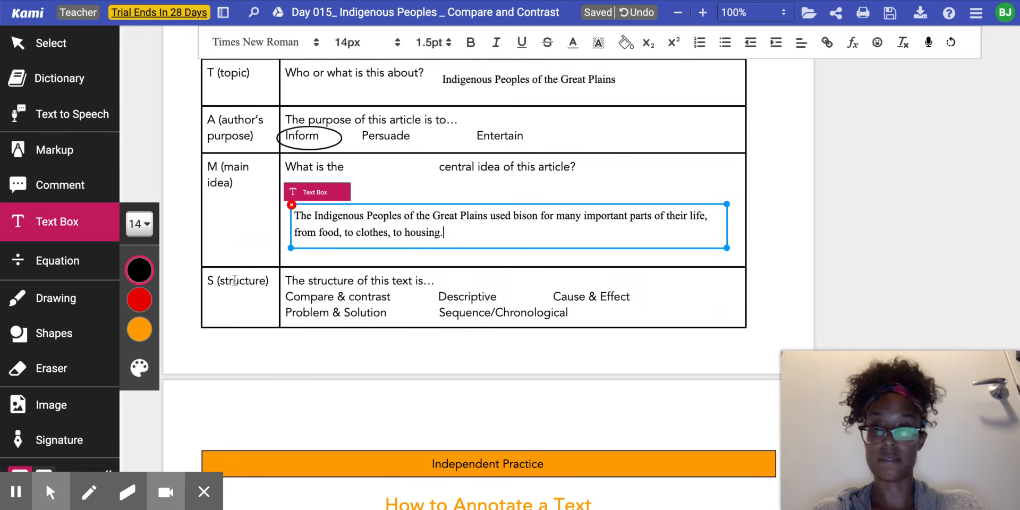
# Draw a circle around 'Descriptive' in the structure row.
pyautogui.click(54, 333)
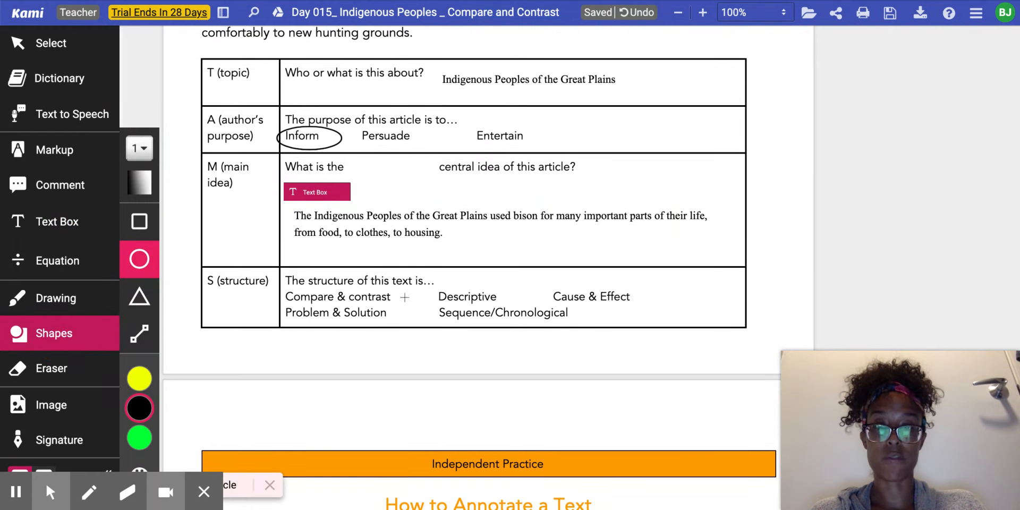
pyautogui.moveTo(430, 296); pyautogui.dragTo(530, 319)
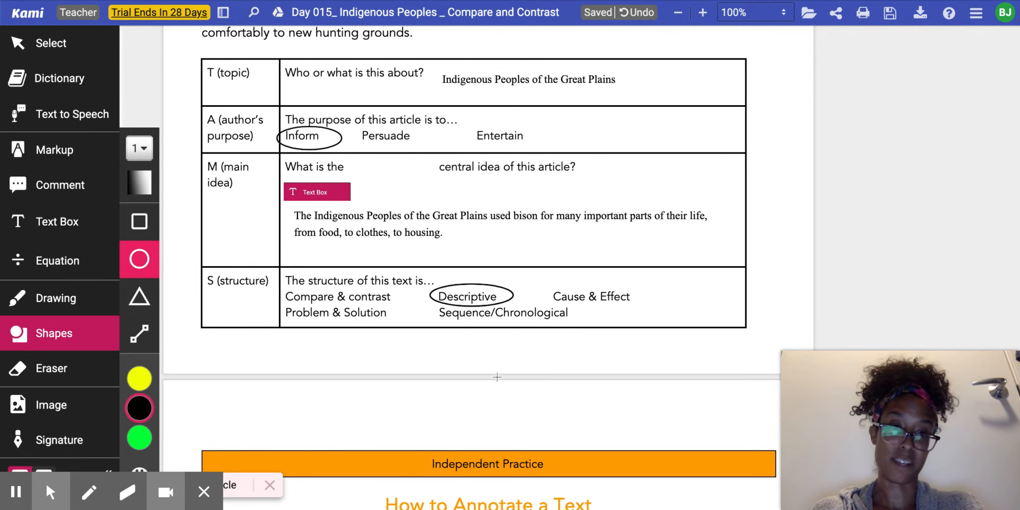
pyautogui.moveTo(498, 382)
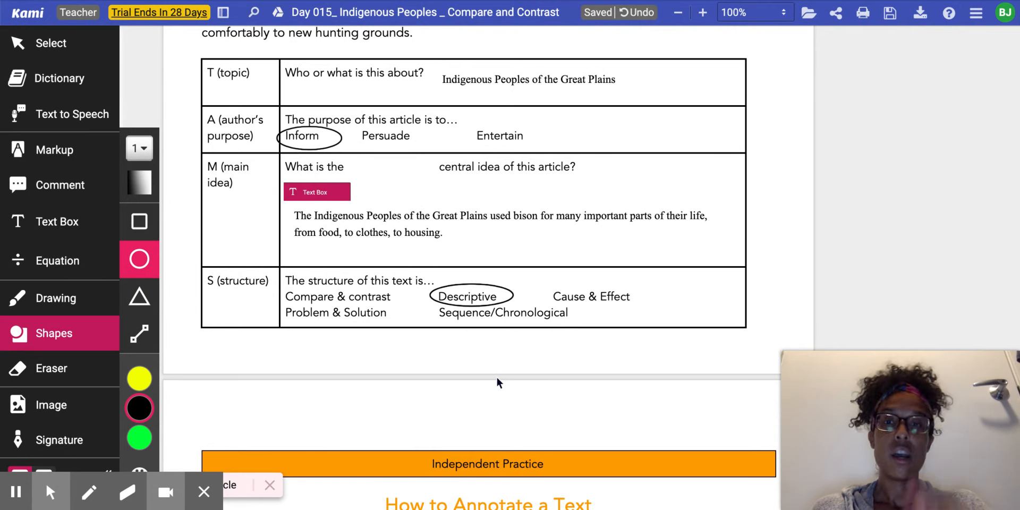
# Scroll down to the Independent Practice page with 'How to Annotate a Text'.
pyautogui.scroll(-3)
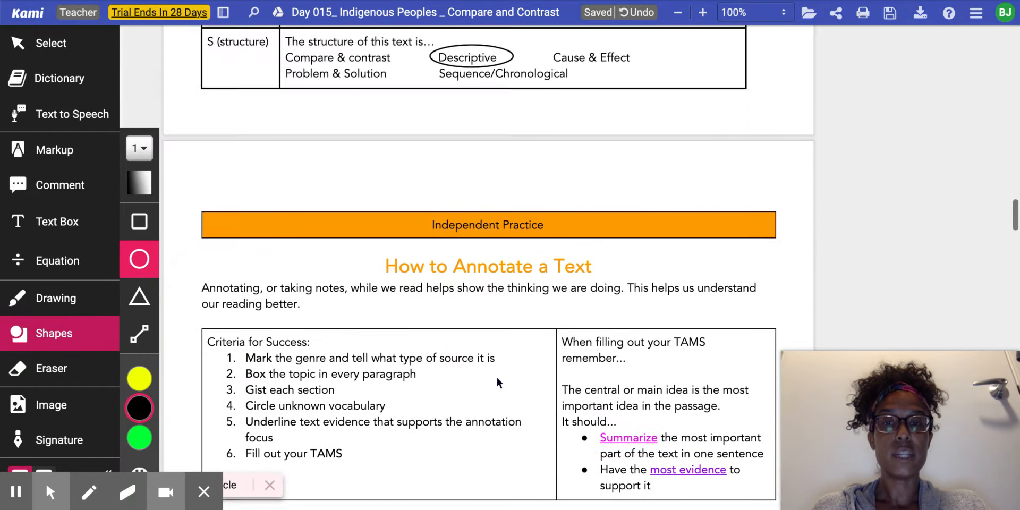
pyautogui.scroll(-3)
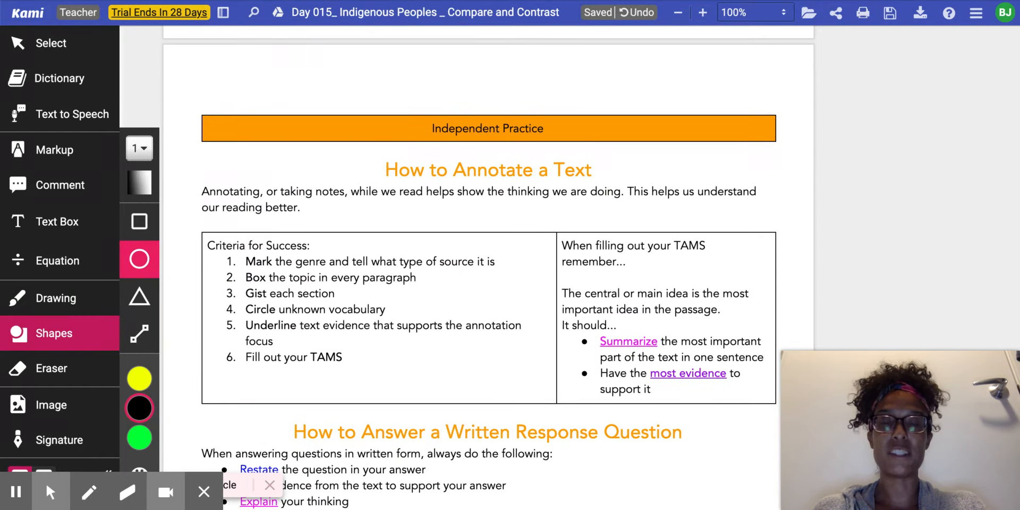
pyautogui.moveTo(501, 382)
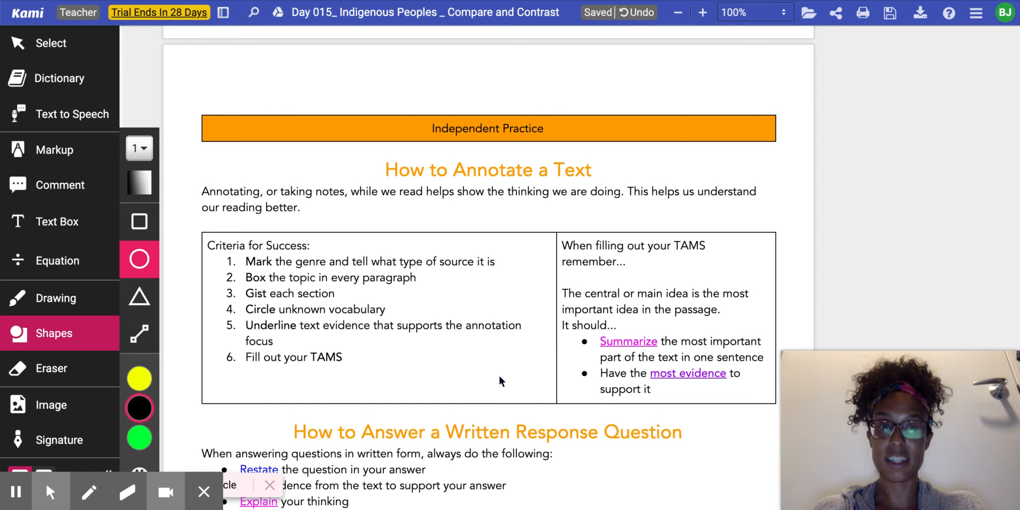